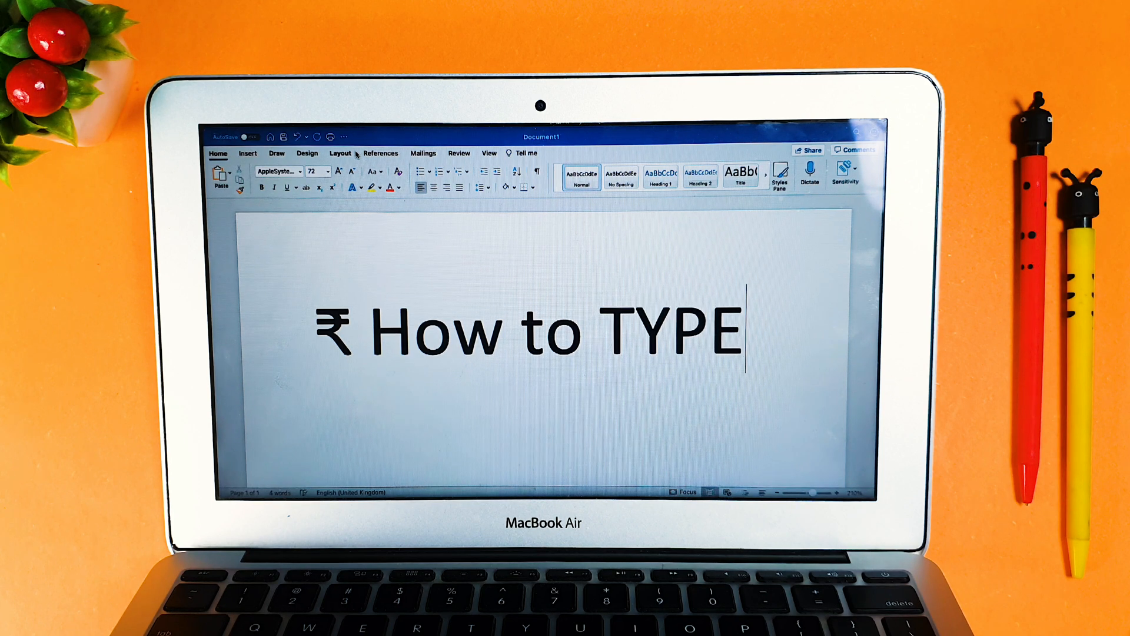
pyautogui.moveTo(378, 260)
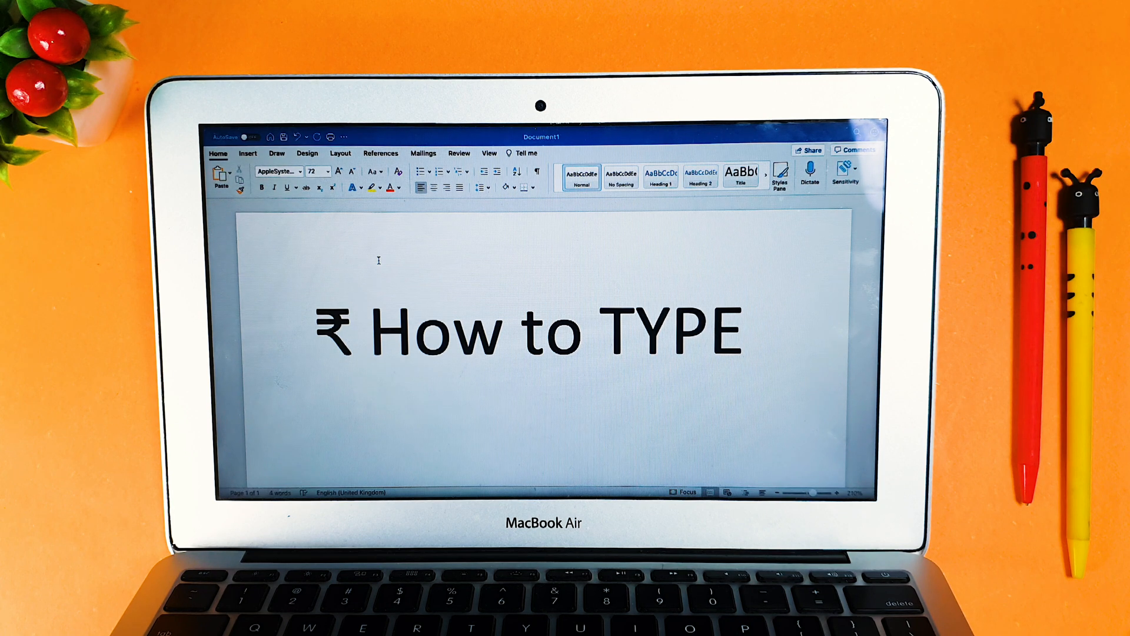
# - Select the ₹ sign in the title and try Arial and another font from the Font list
pyautogui.click(321, 335)
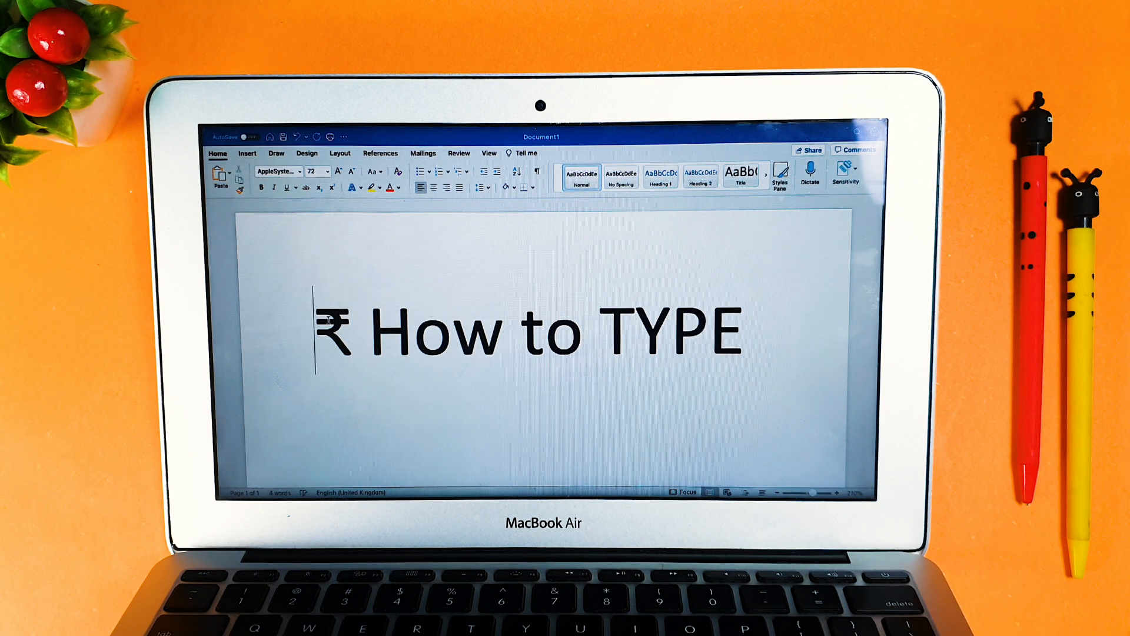
pyautogui.doubleClick(336, 335)
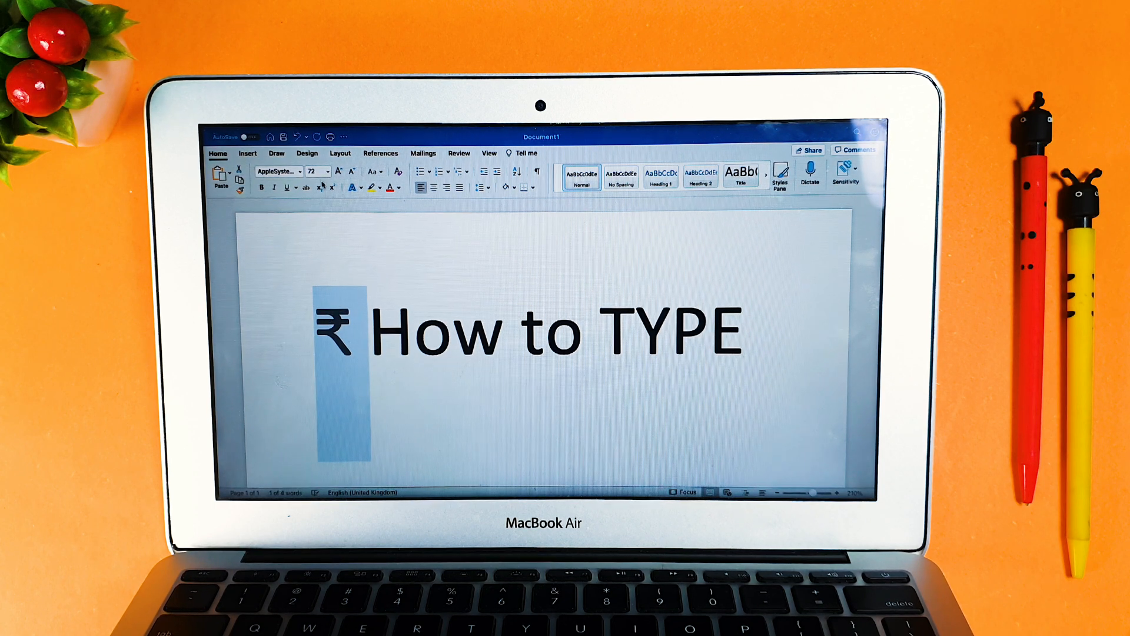
pyautogui.click(279, 171)
pyautogui.write('Arial')
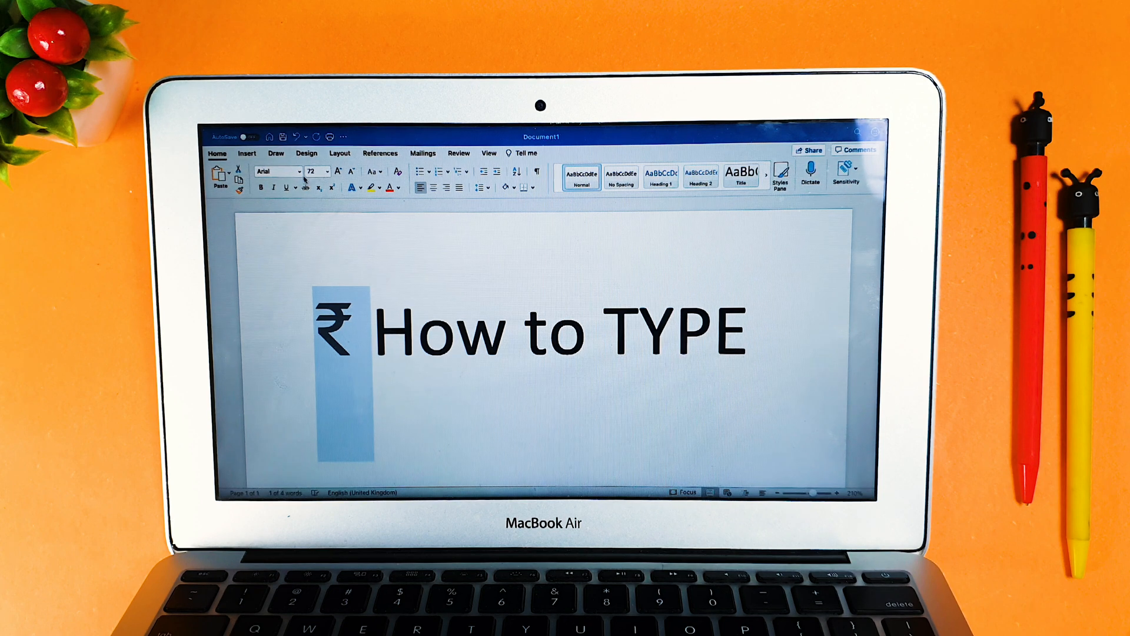
pyautogui.click(296, 170)
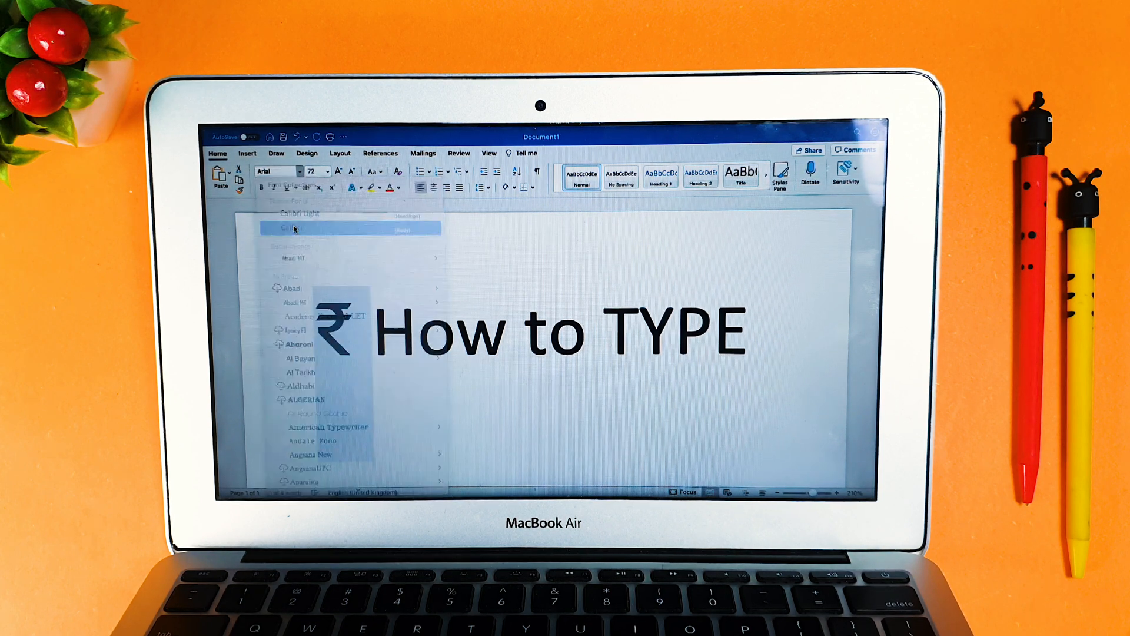
pyautogui.click(288, 228)
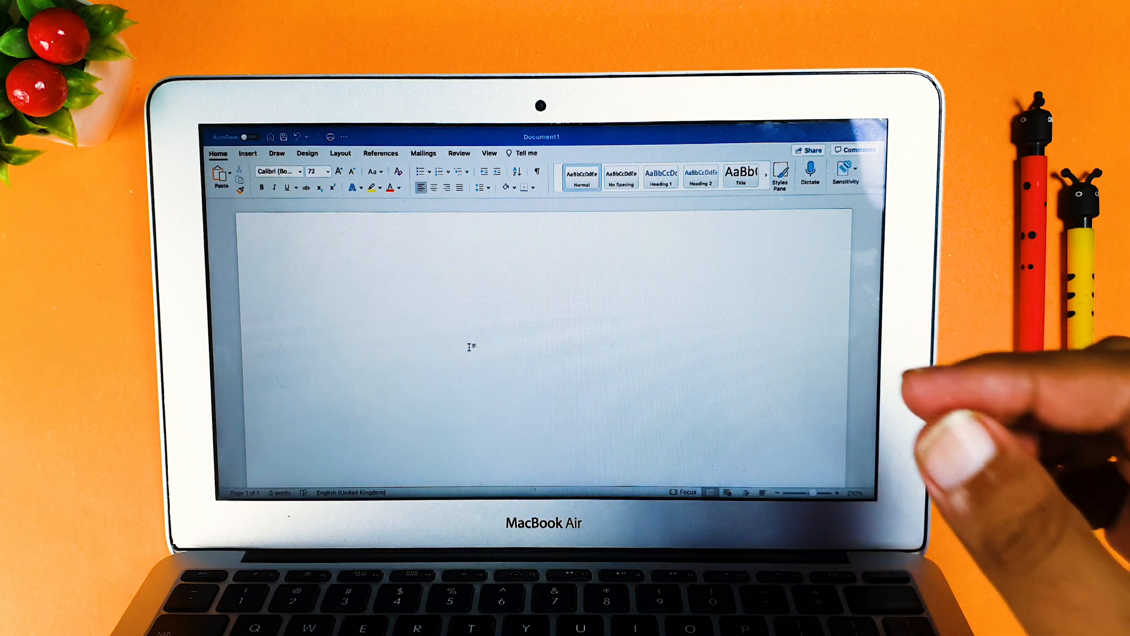
pyautogui.click(311, 324)
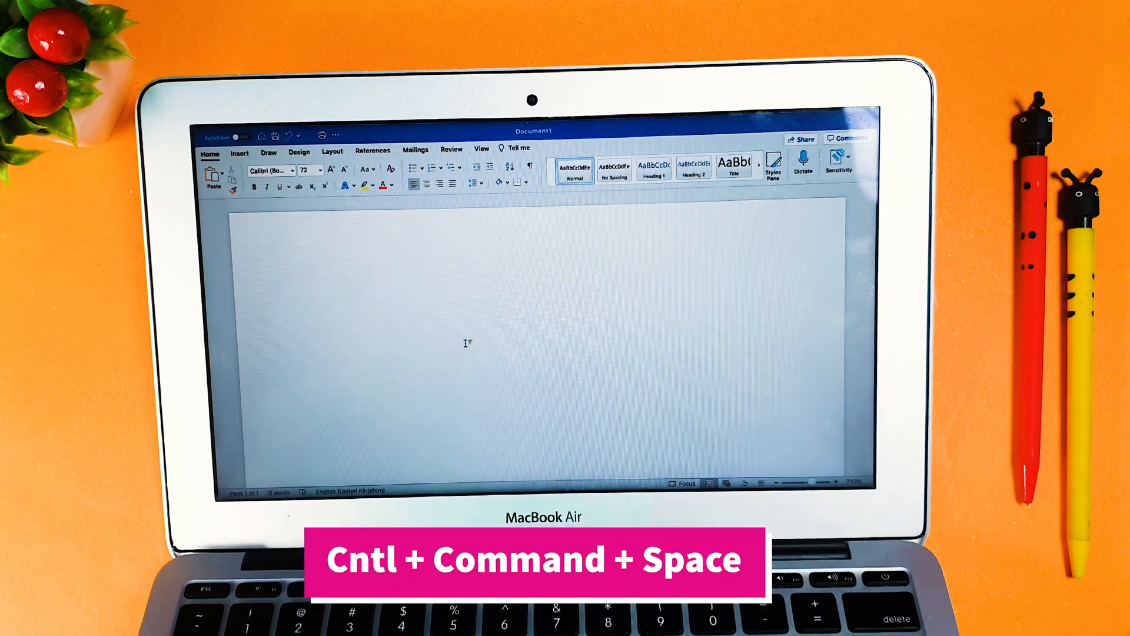
pyautogui.press('ctrl+cmd+space')
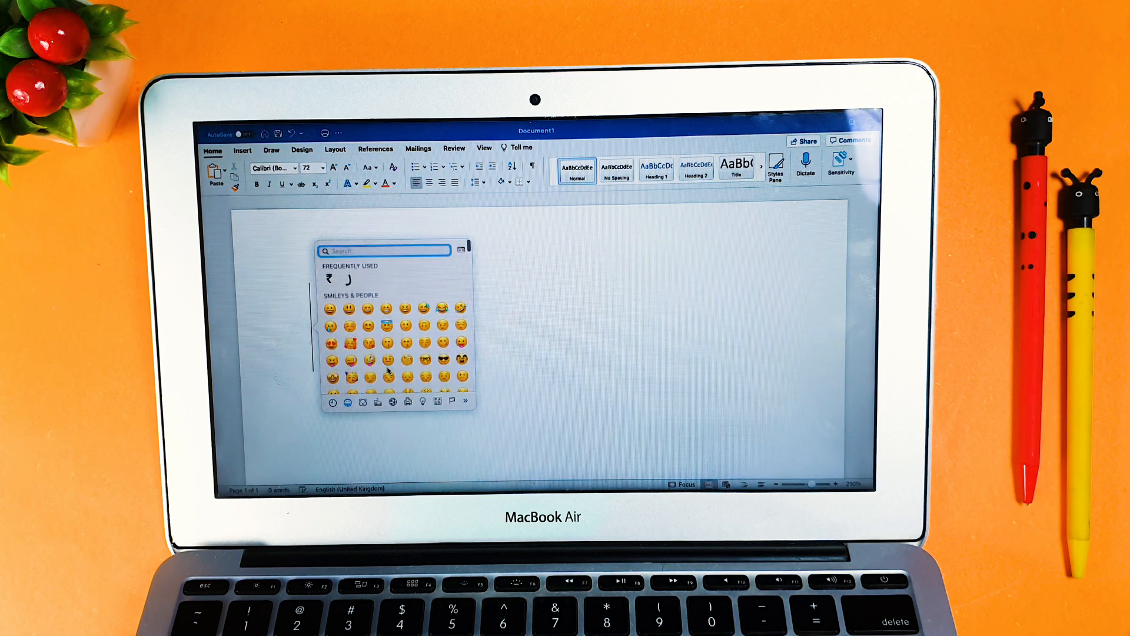
# - Scroll down through the emoji and symbols in the Character Viewer
pyautogui.scroll(-3)
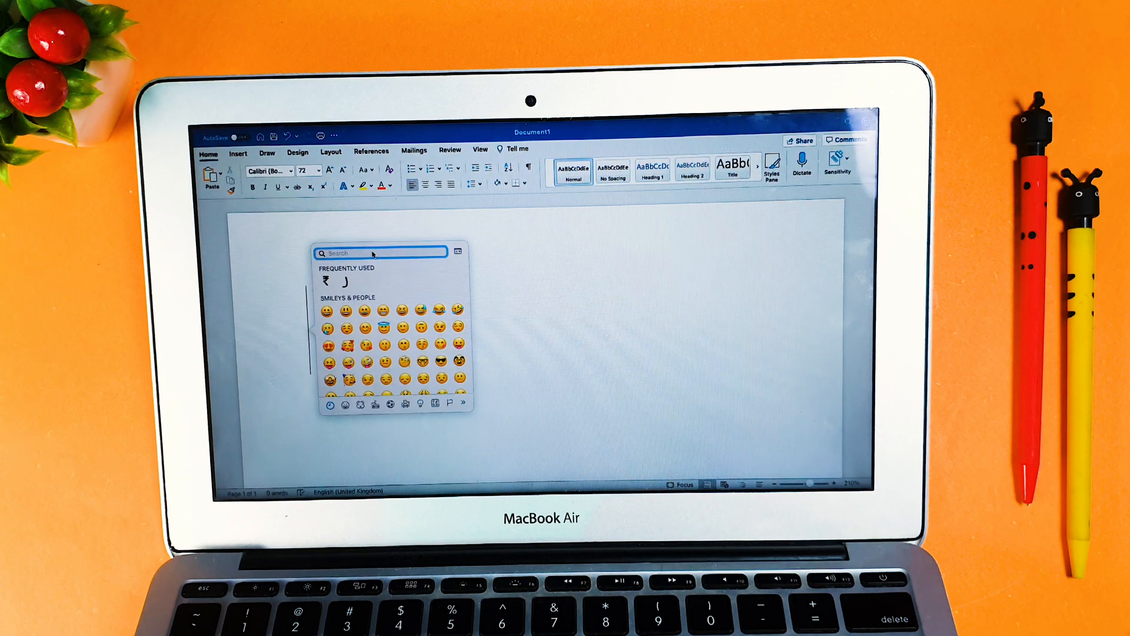
# - Search the Character Viewer for 'rupee' and insert the ₹ symbol
pyautogui.write('n')
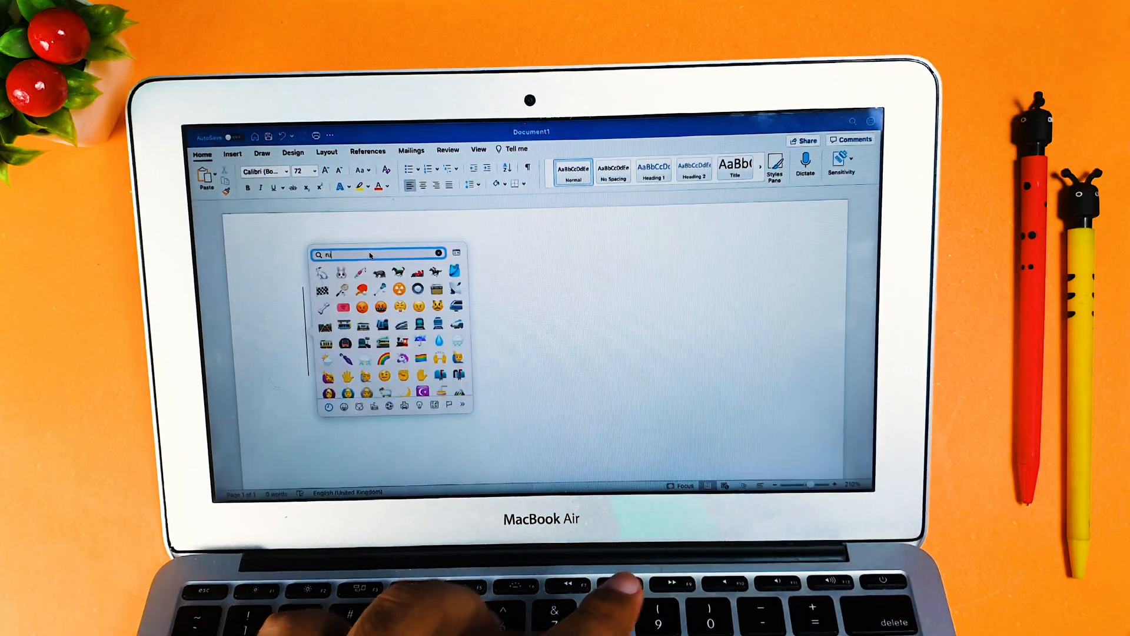
pyautogui.write('rupee')
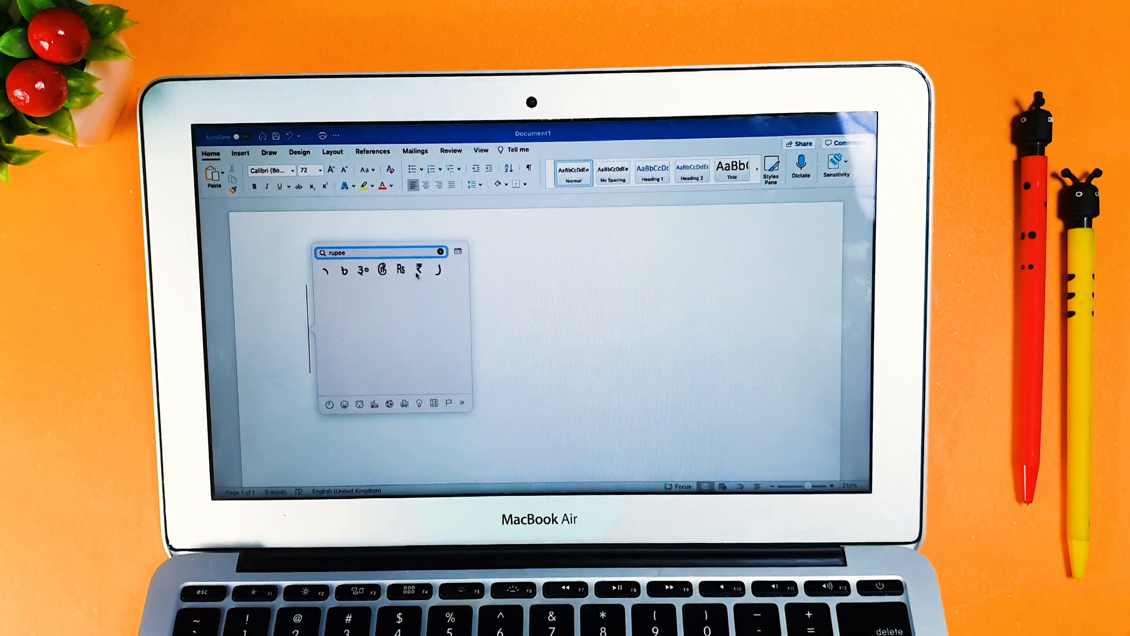
pyautogui.click(419, 269)
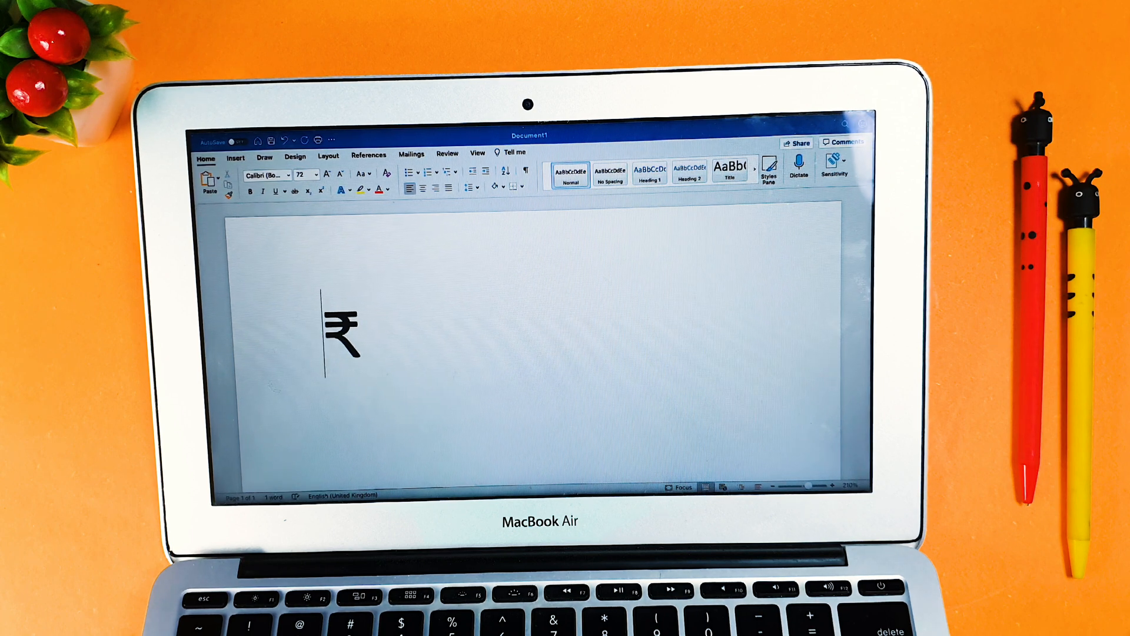
# - Apply Center alignment to the ₹ sign's line
pyautogui.click(424, 188)
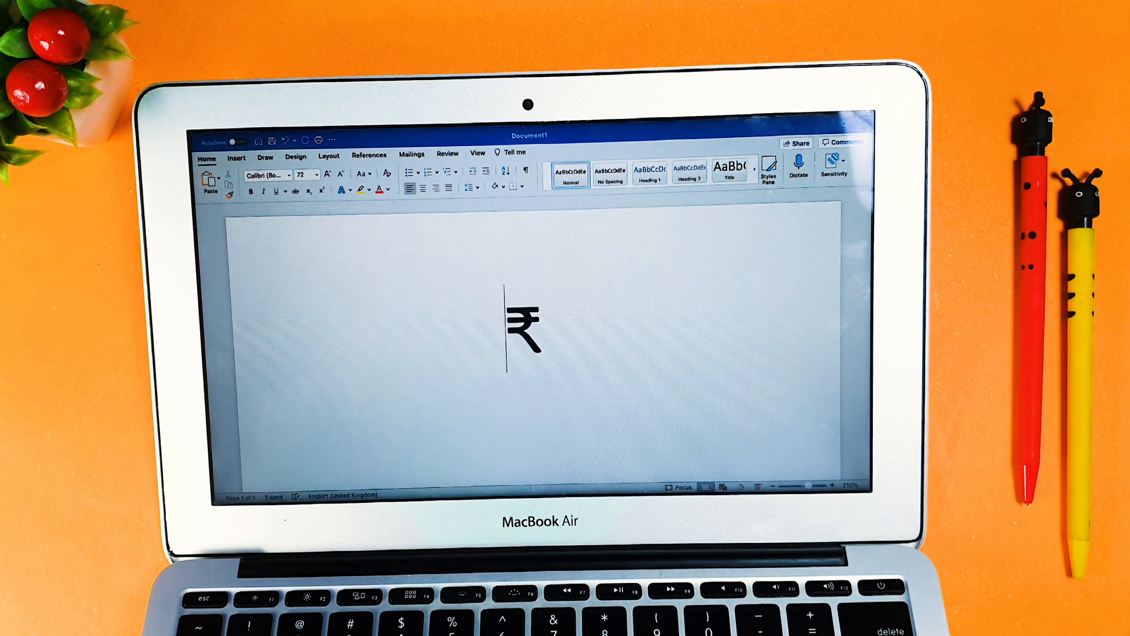